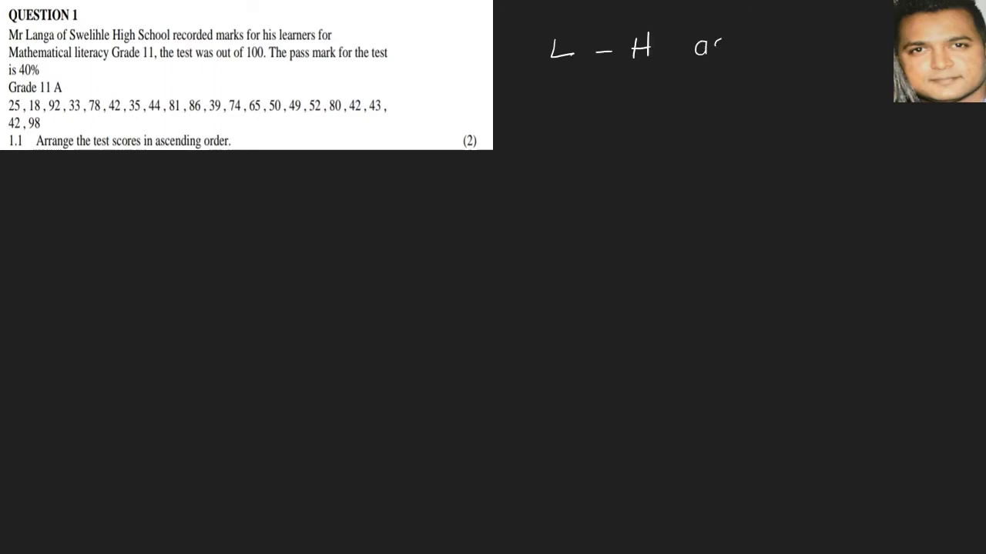
text(ascending)
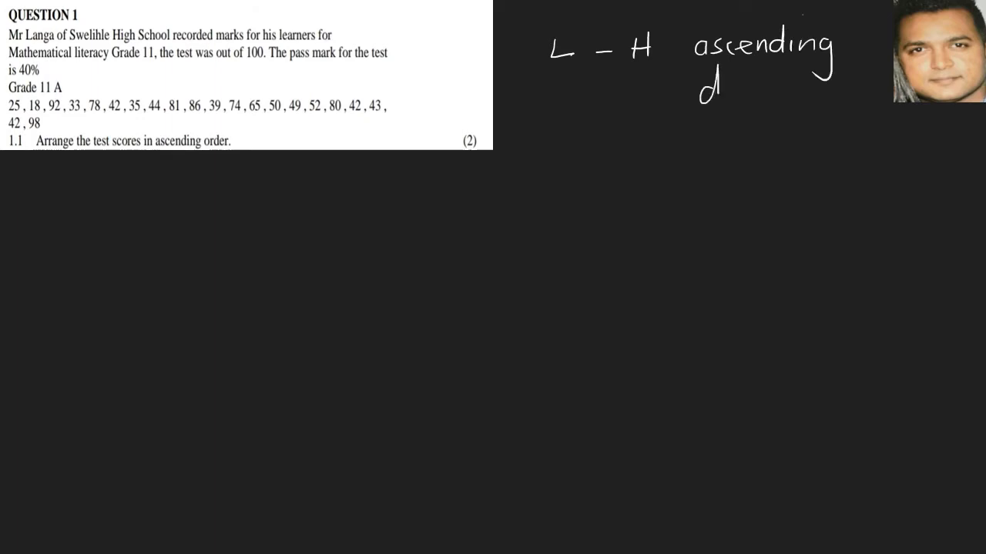
text(decendi)
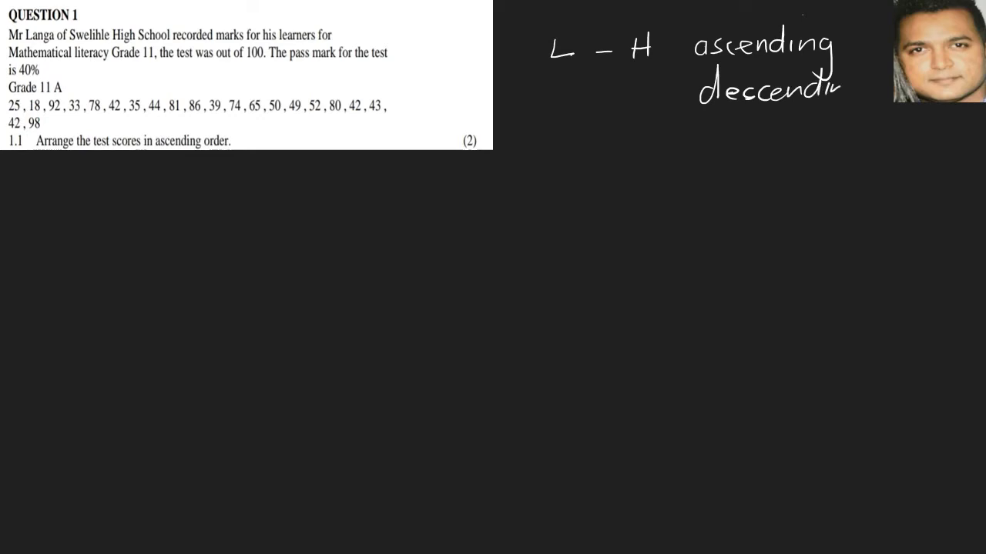
text(downwards)
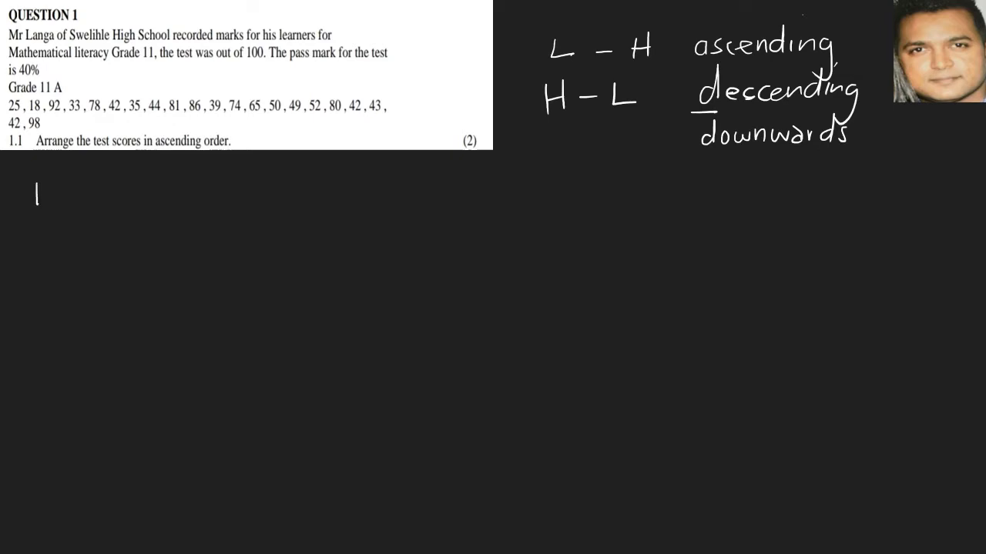
text(18)
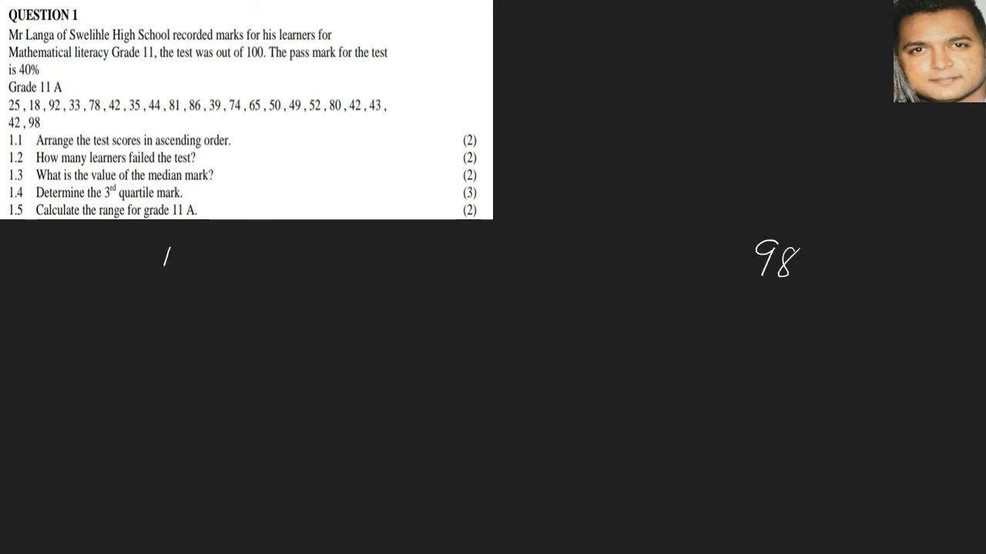
text(8)
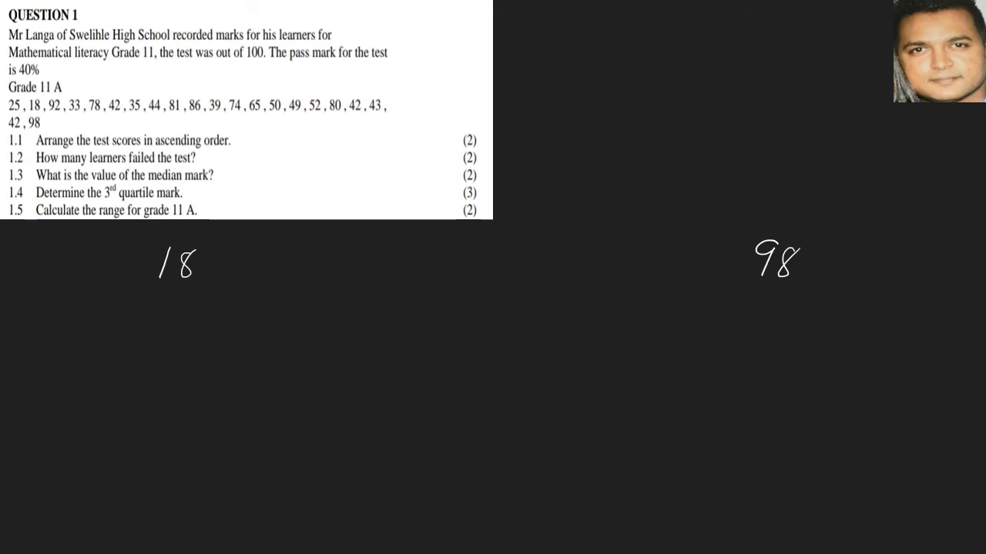
text(H -)
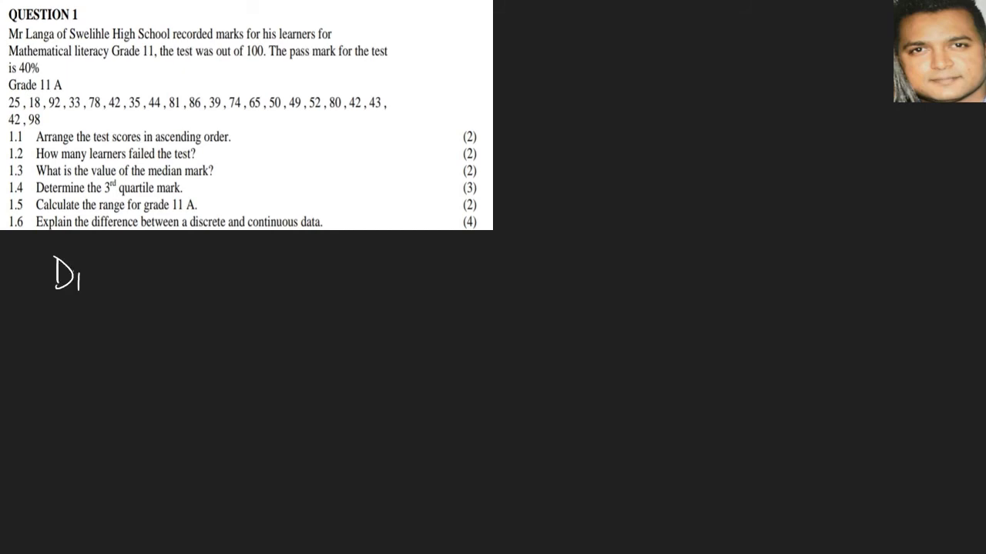
text(Discrete - cc)
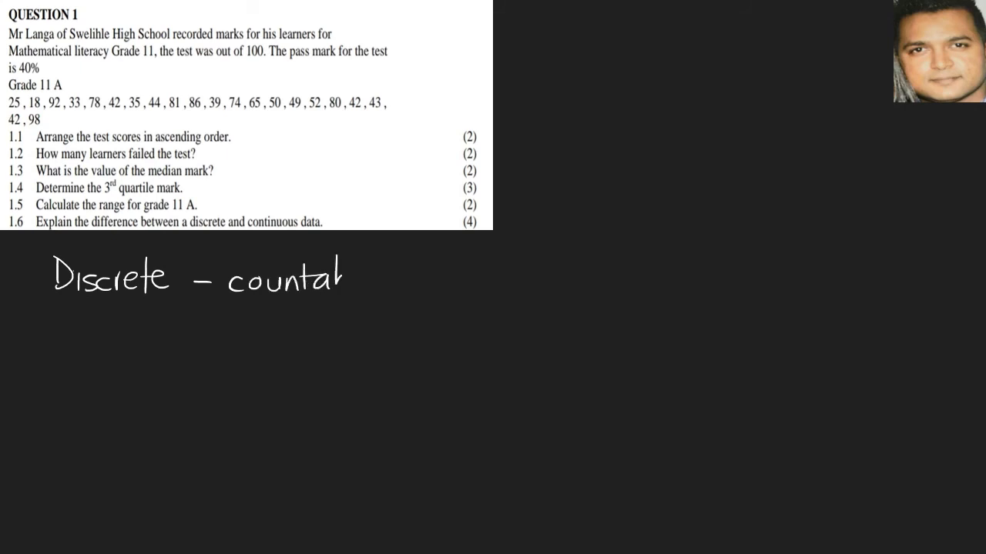
text(ble)
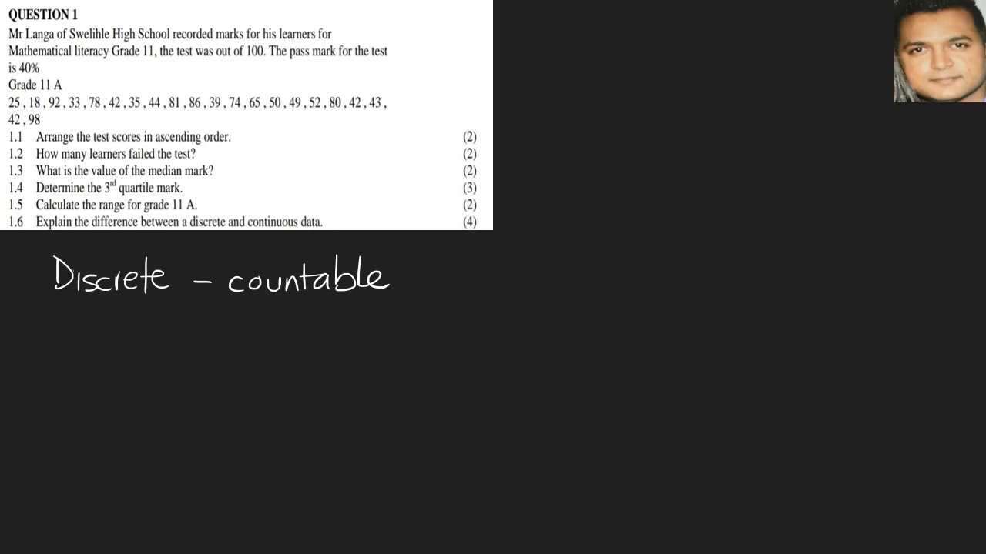
text(eg))
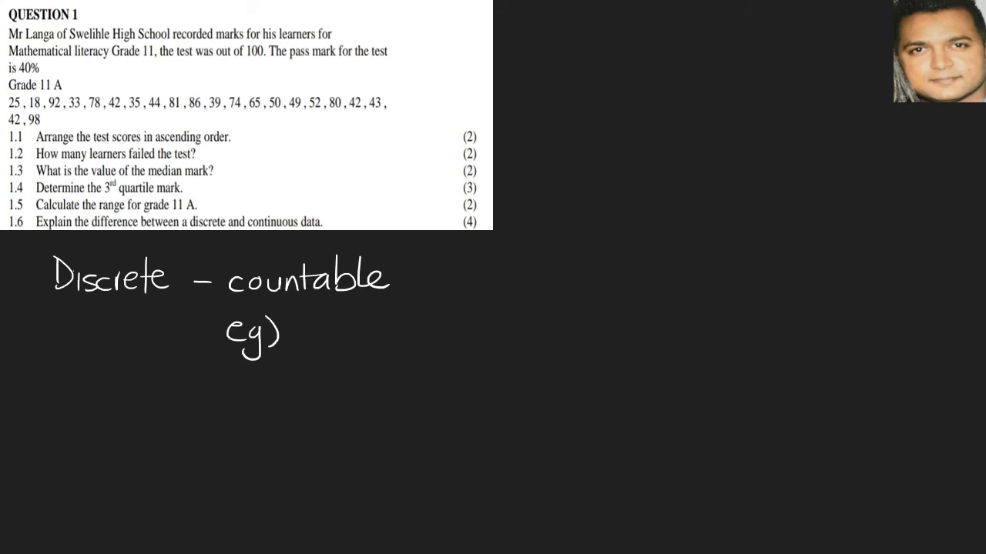
text(days)
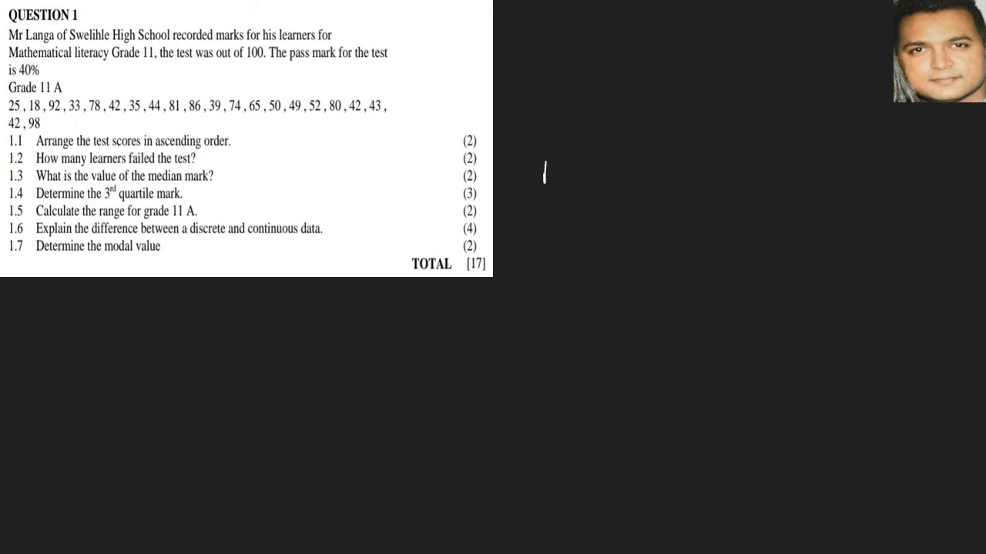
text(modal - mod)
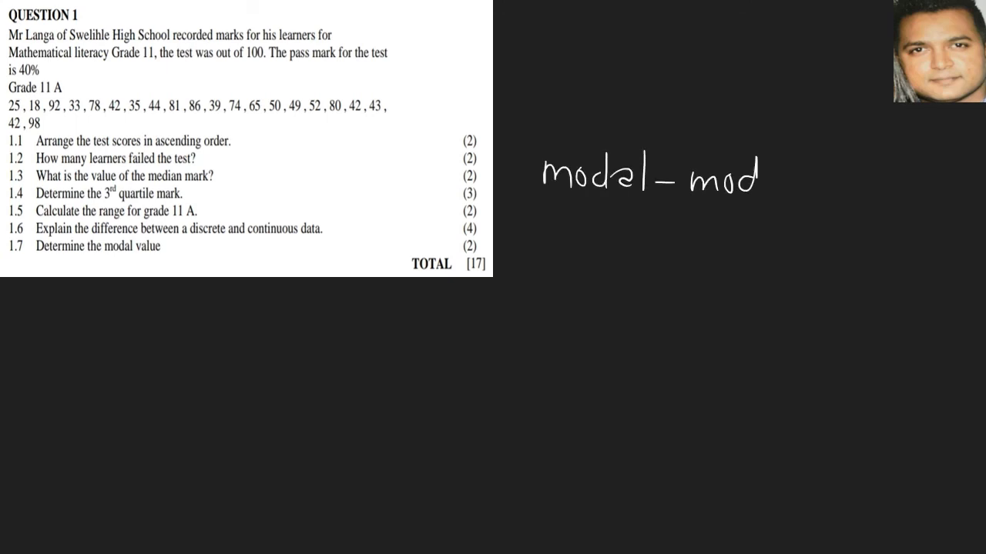